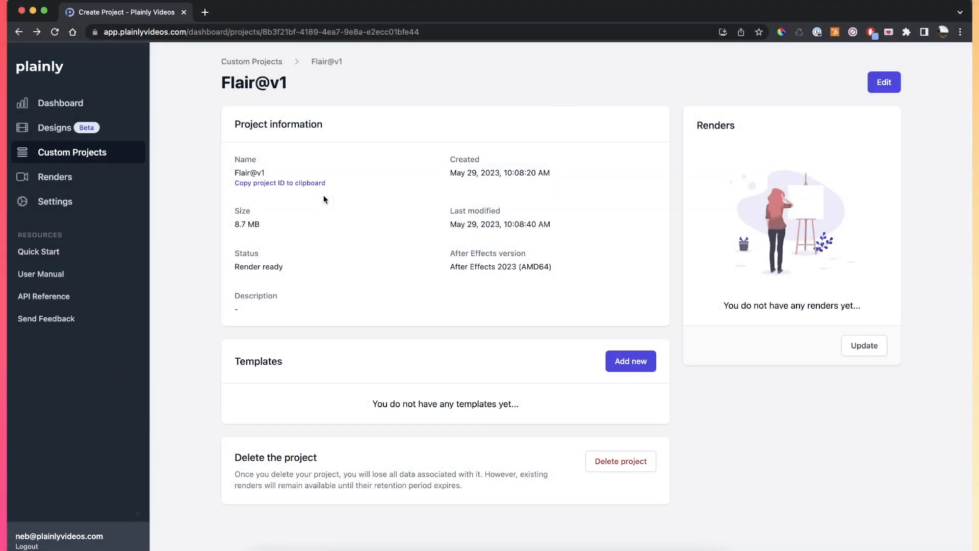
pyautogui.moveTo(468, 310)
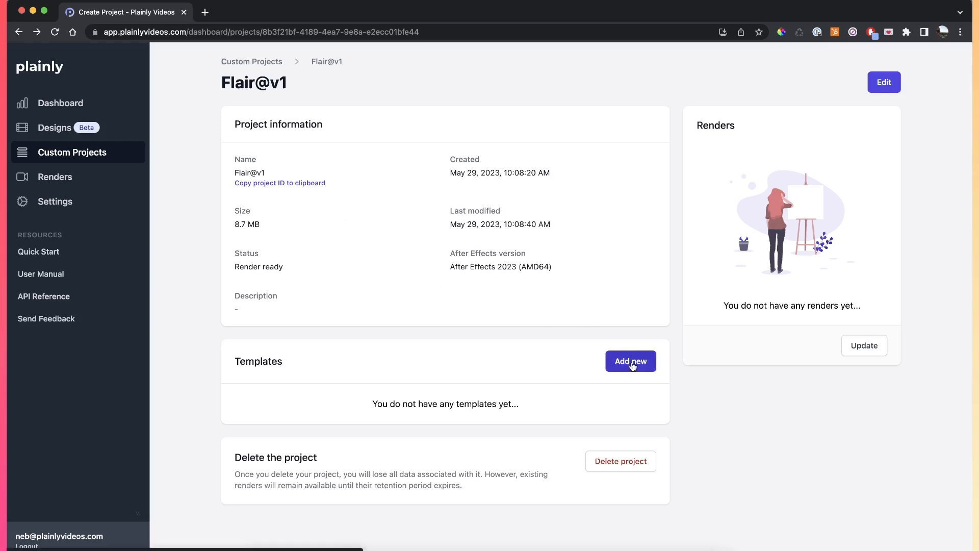
# Add a new template named 'test' using the render_story composition
pyautogui.click(631, 361)
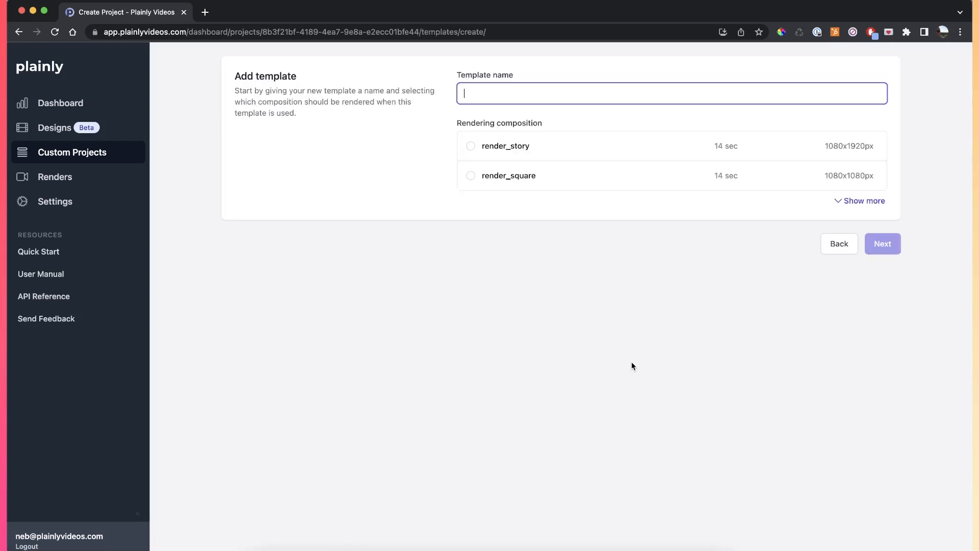
pyautogui.moveTo(510, 152)
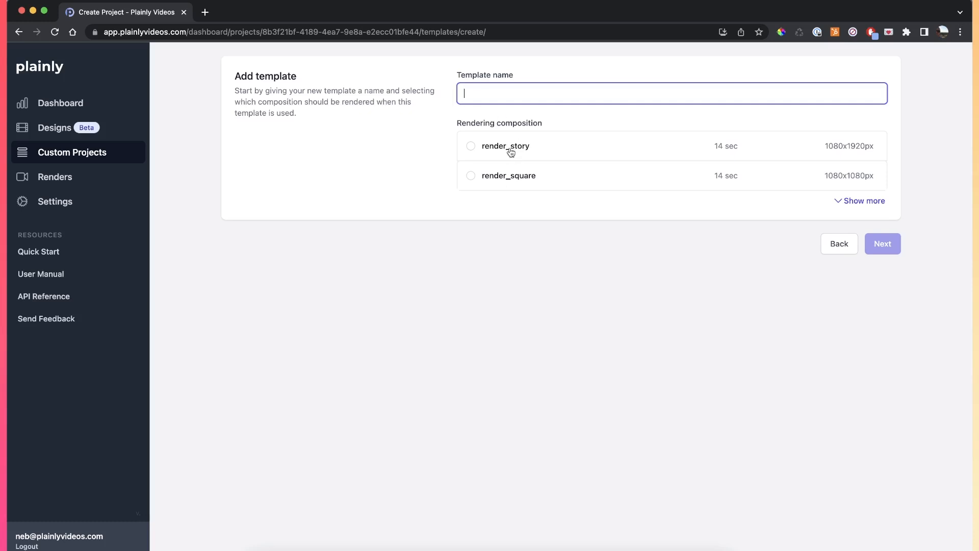
pyautogui.moveTo(471, 150)
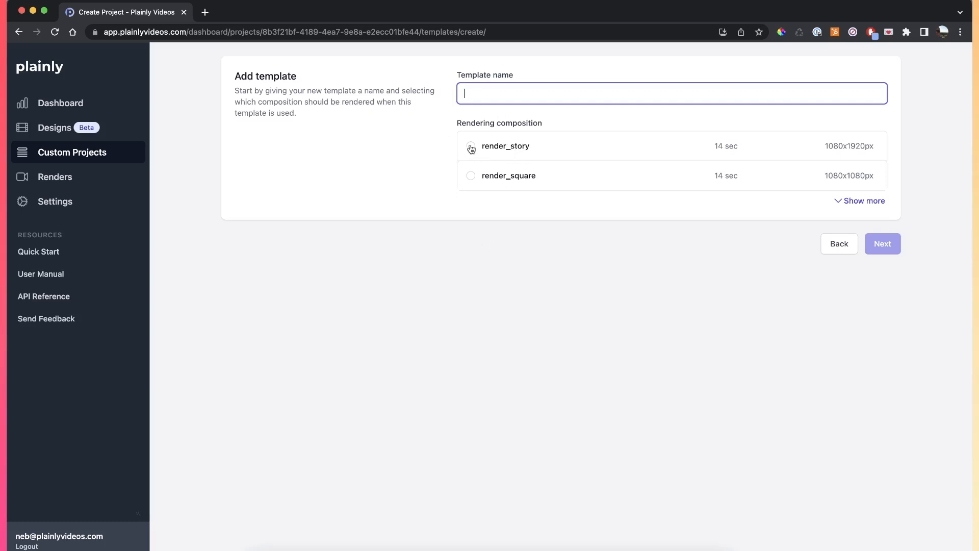
pyautogui.click(470, 145)
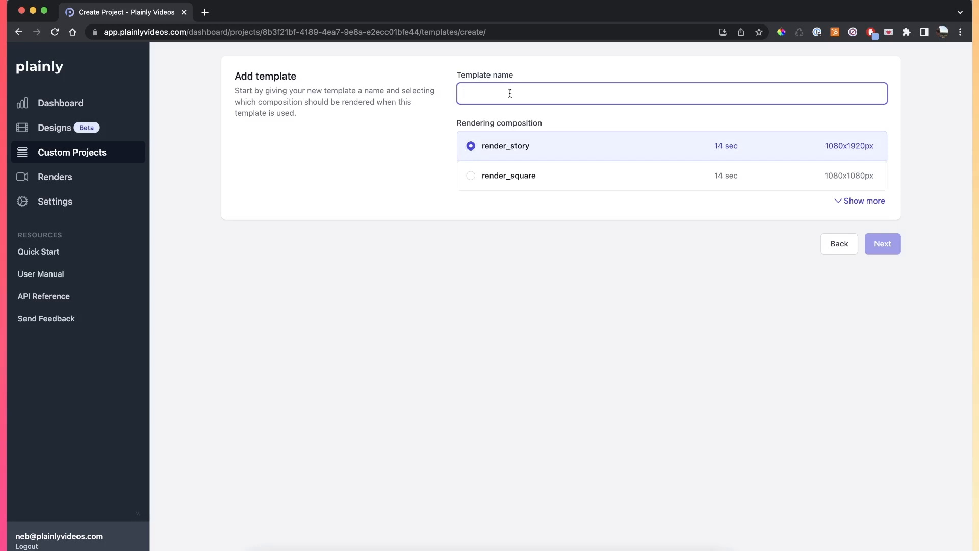
pyautogui.write('test')
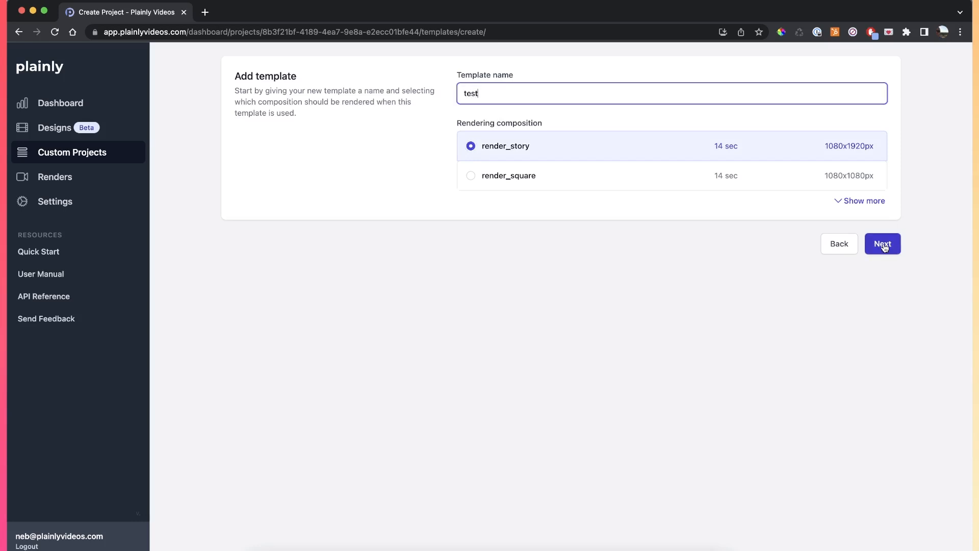
# Advance to layer parametrization and scroll through the 21 available layers, including itemName1 and image1
pyautogui.click(882, 243)
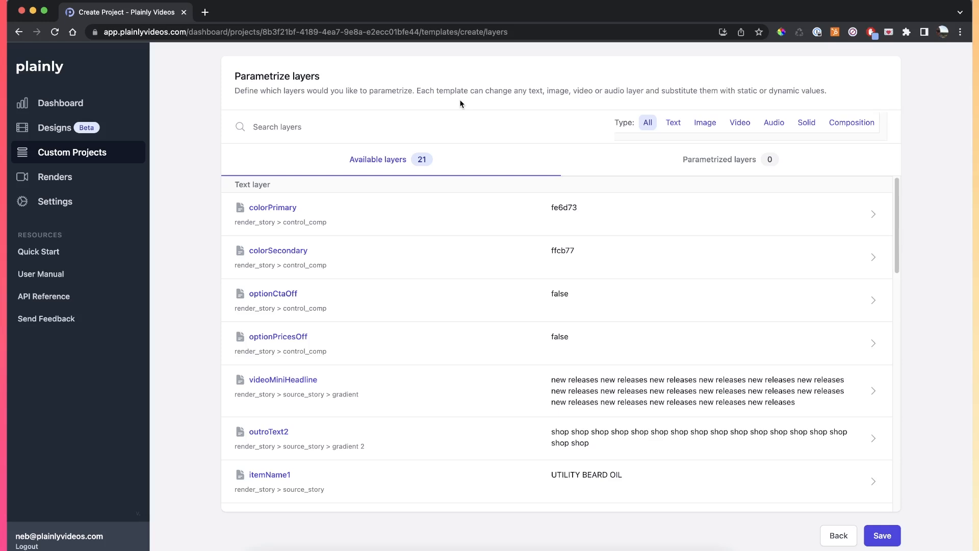
pyautogui.scroll(-3)
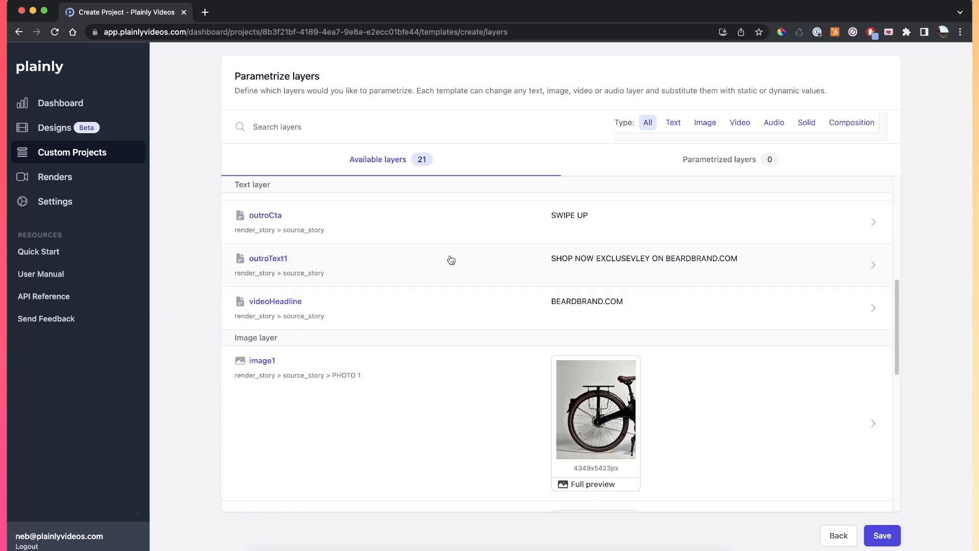
pyautogui.scroll(-3)
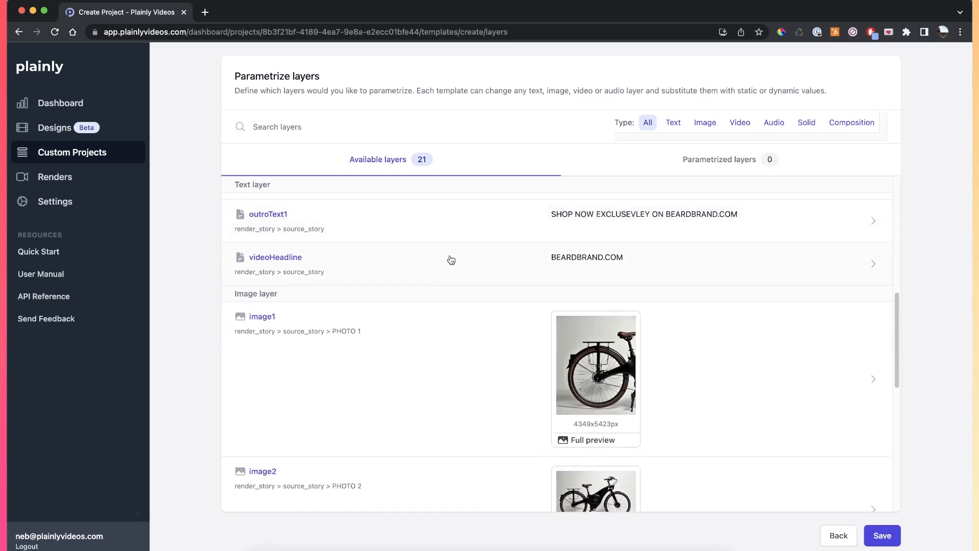
pyautogui.scroll(-3)
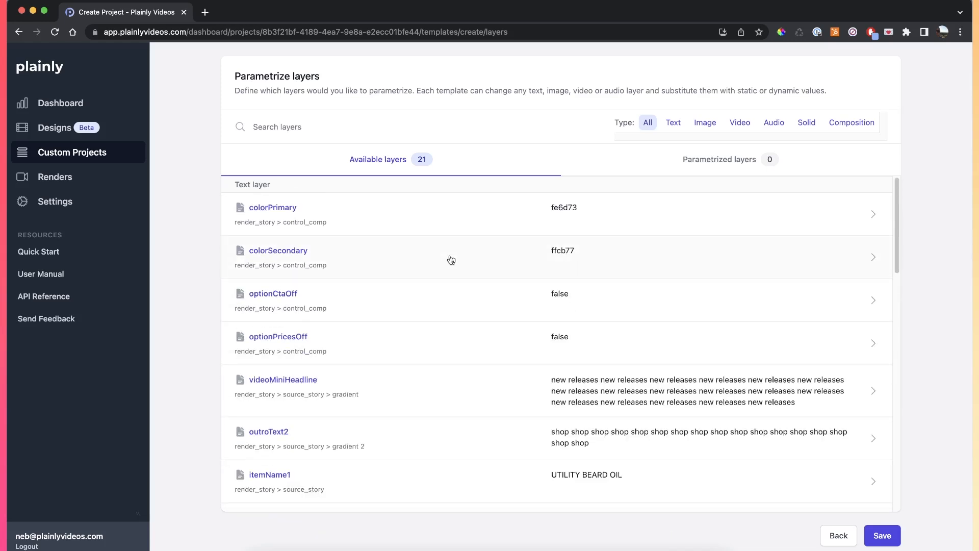
pyautogui.scroll(-3)
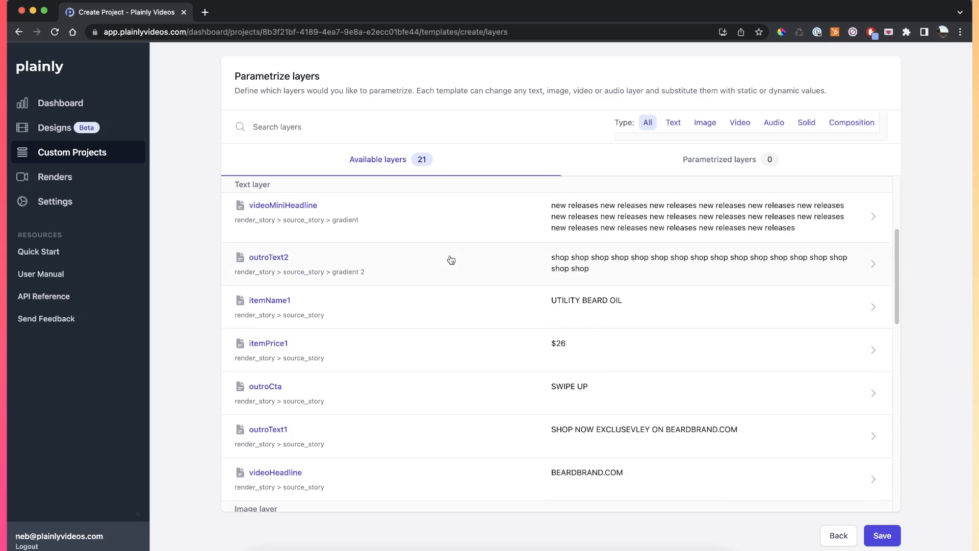
pyautogui.scroll(-3)
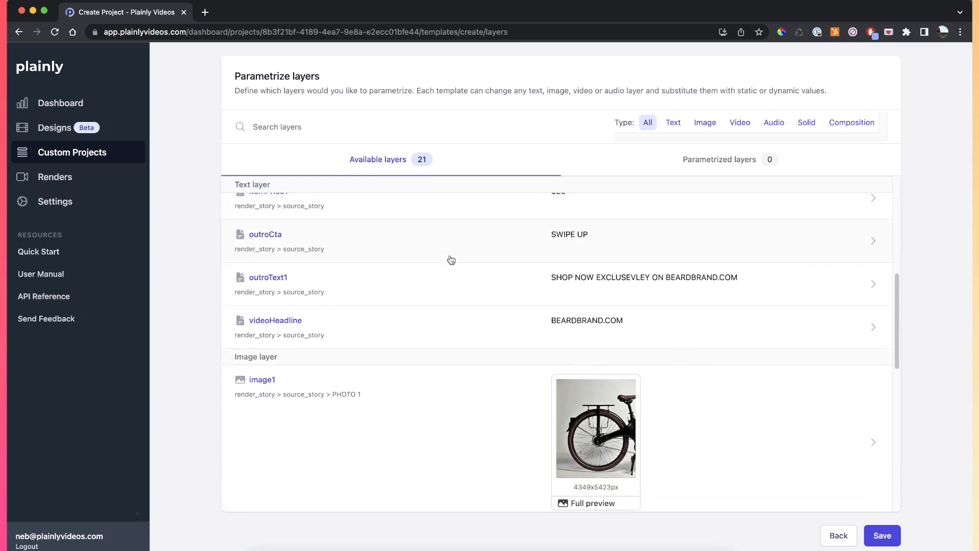
pyautogui.scroll(3)
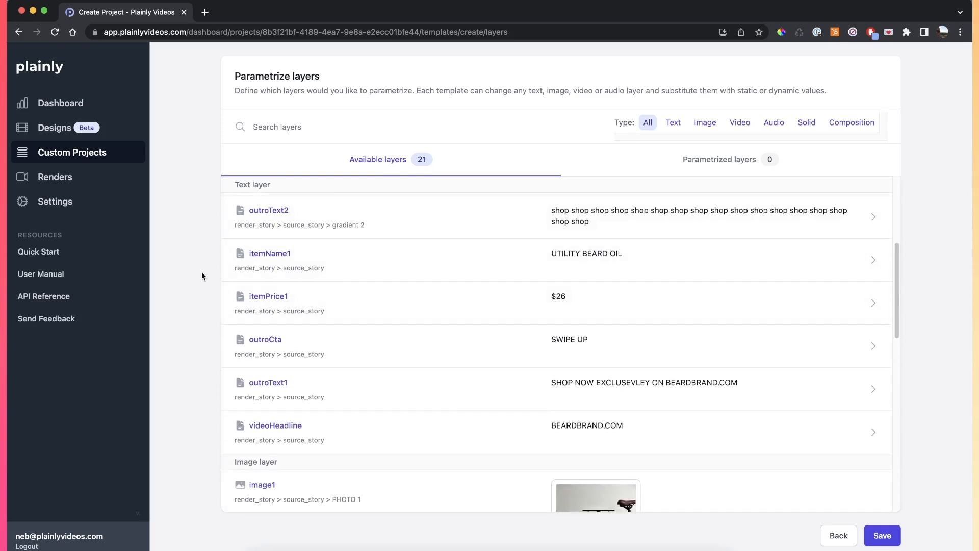
pyautogui.moveTo(244, 256)
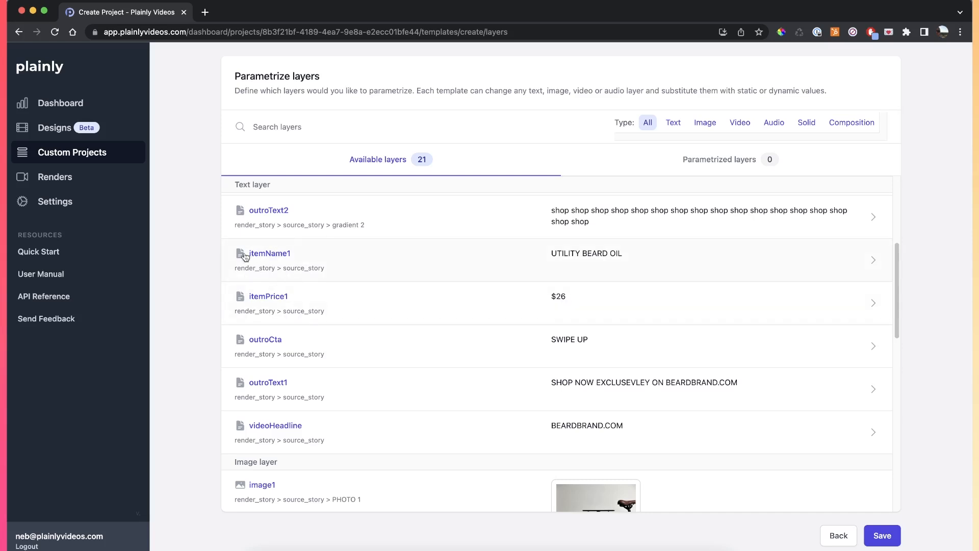
pyautogui.moveTo(281, 267)
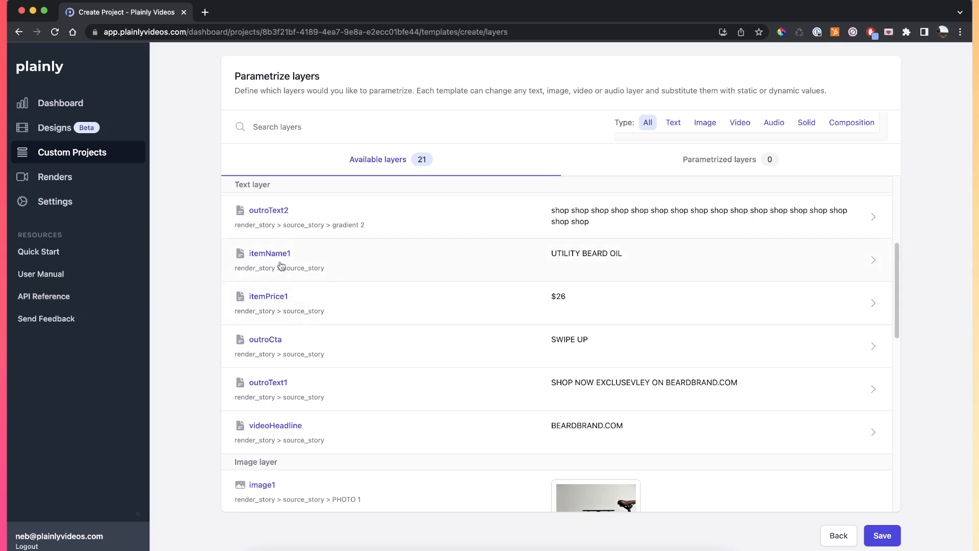
pyautogui.moveTo(242, 270)
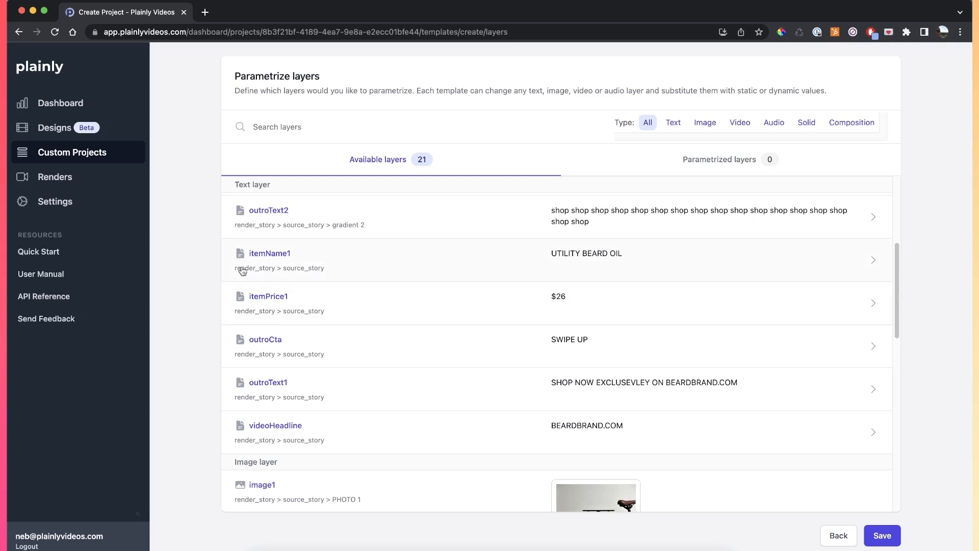
pyautogui.moveTo(287, 274)
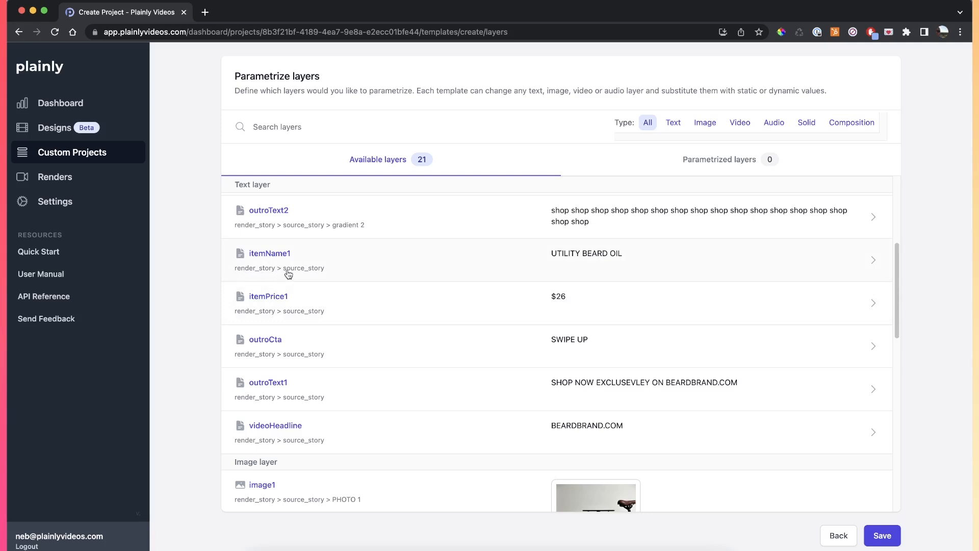
pyautogui.moveTo(582, 272)
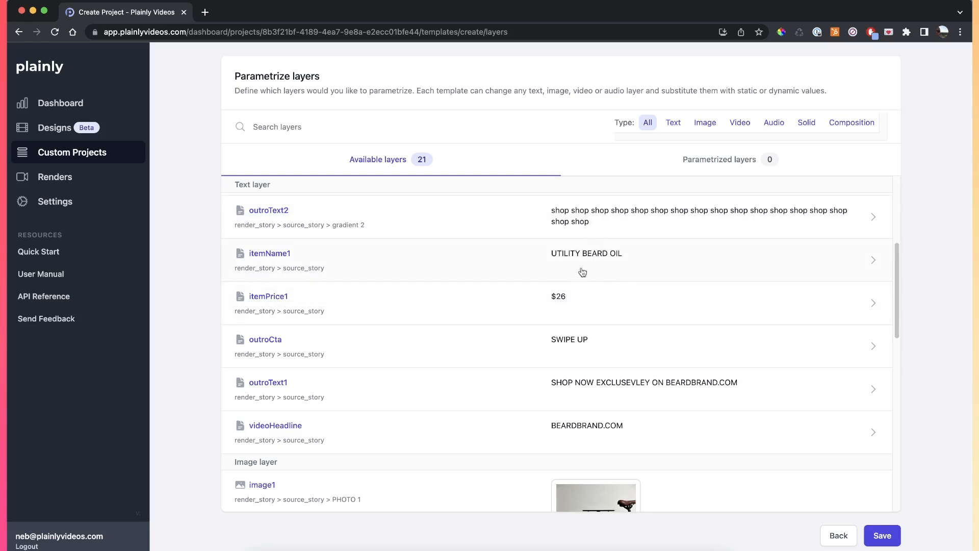
pyautogui.moveTo(568, 258)
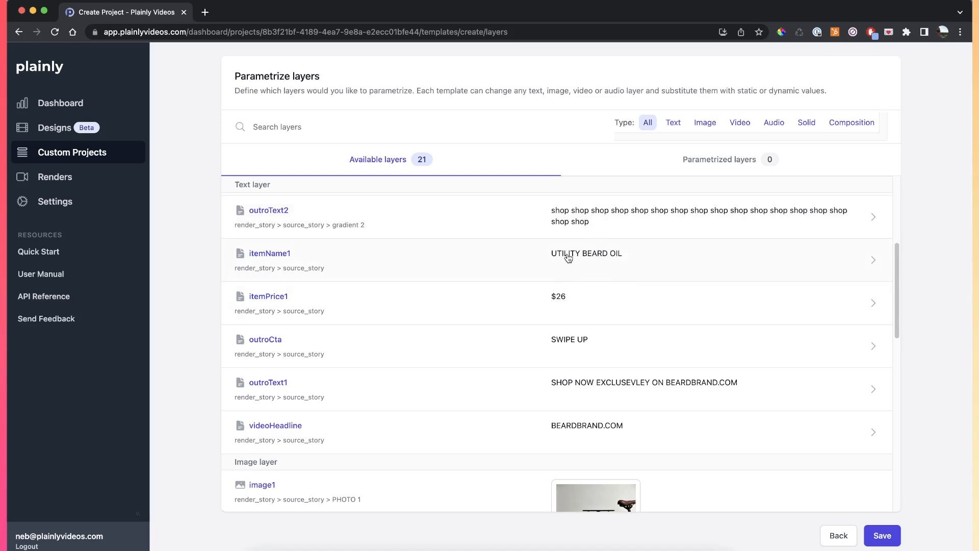
pyautogui.moveTo(275, 254)
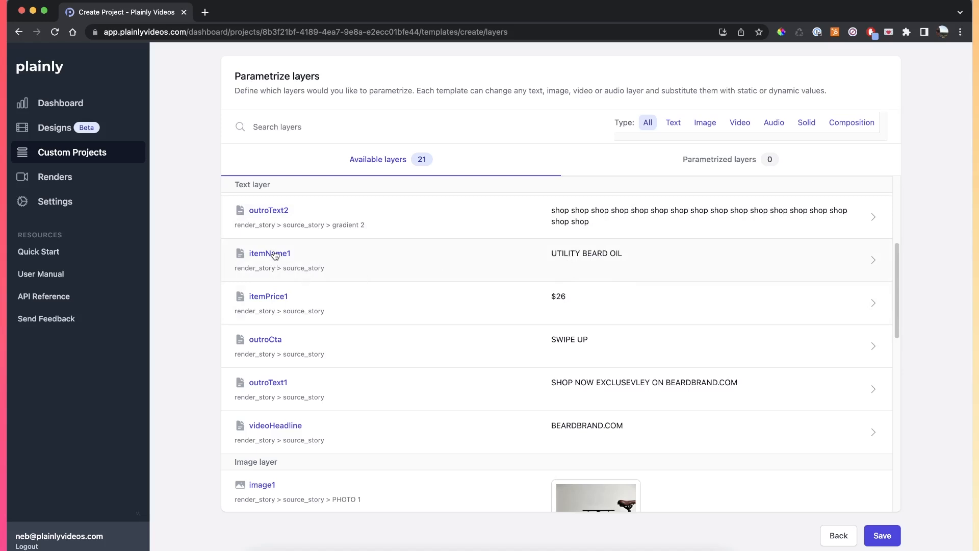
pyautogui.moveTo(504, 259)
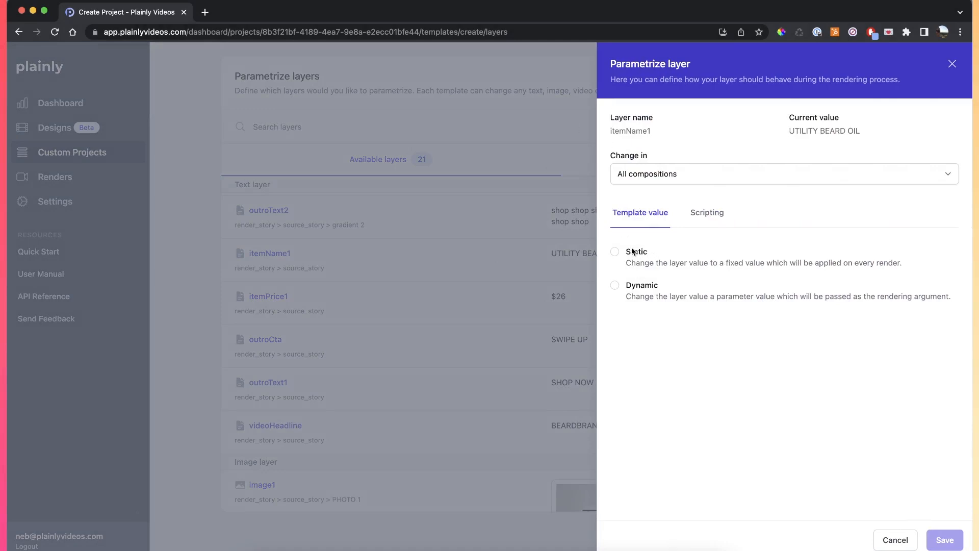
pyautogui.moveTo(618, 271)
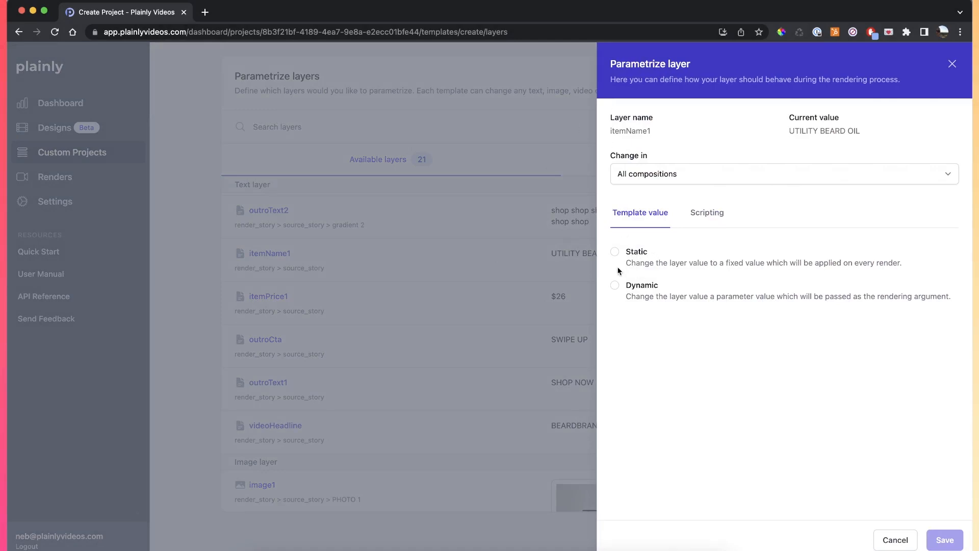
# Try a static value for itemName1, then switch it to Dynamic and select its display name
pyautogui.click(614, 252)
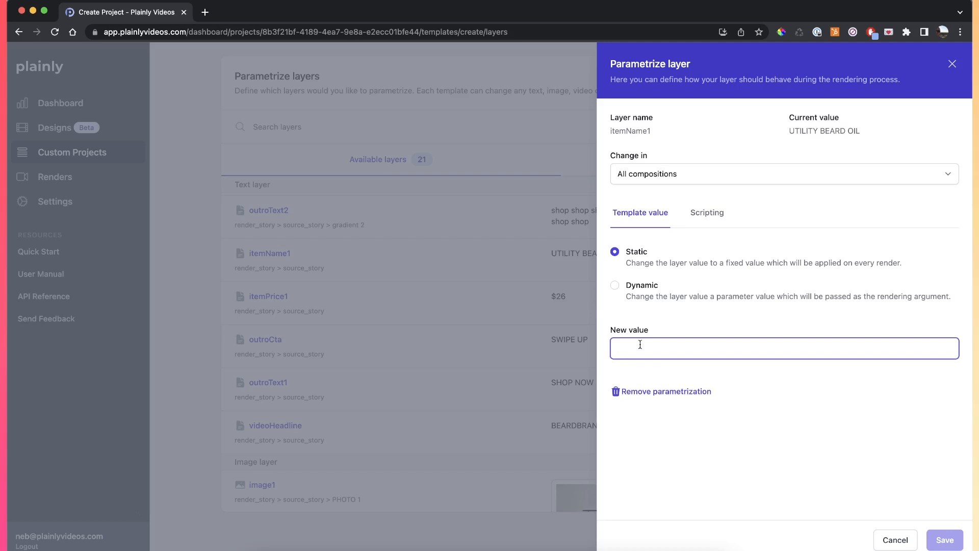
pyautogui.write('S')
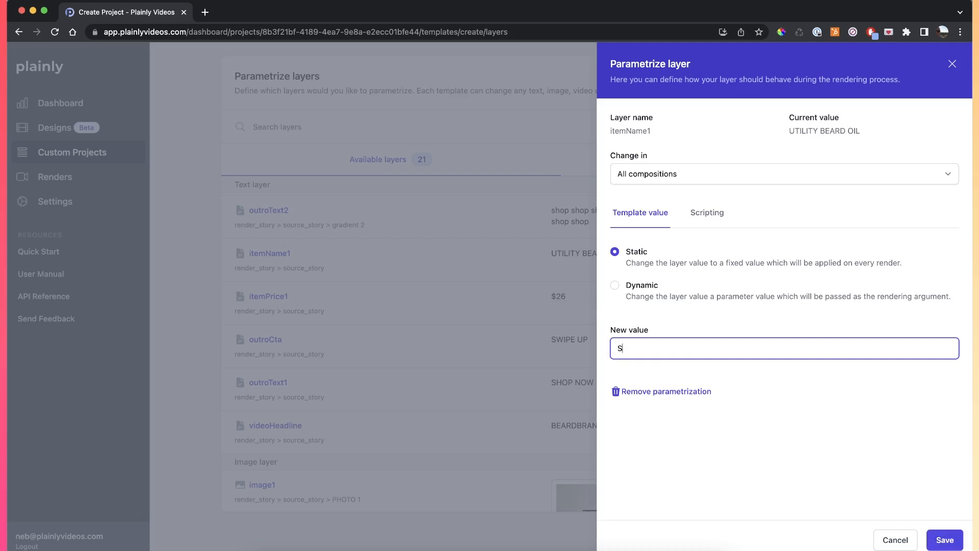
pyautogui.write('TATIC VALUE')
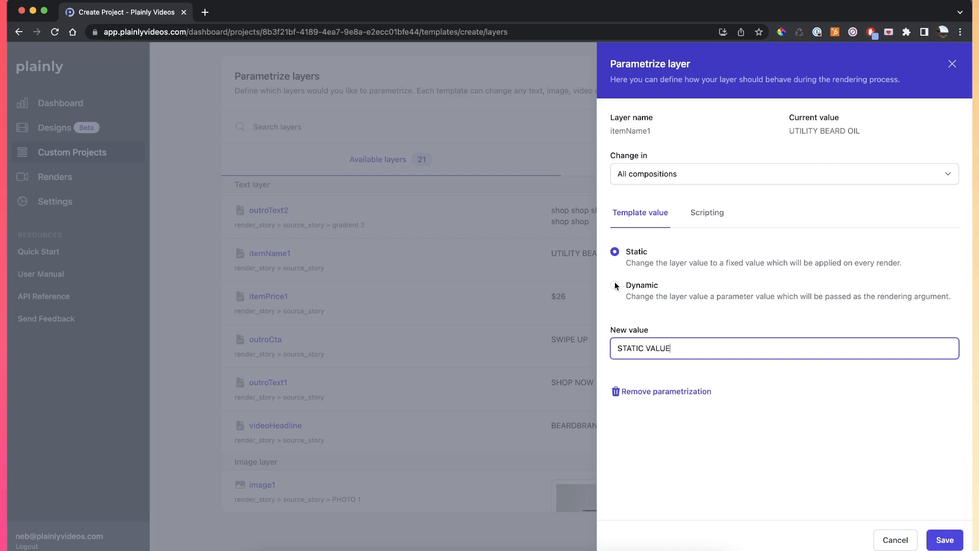
pyautogui.click(614, 285)
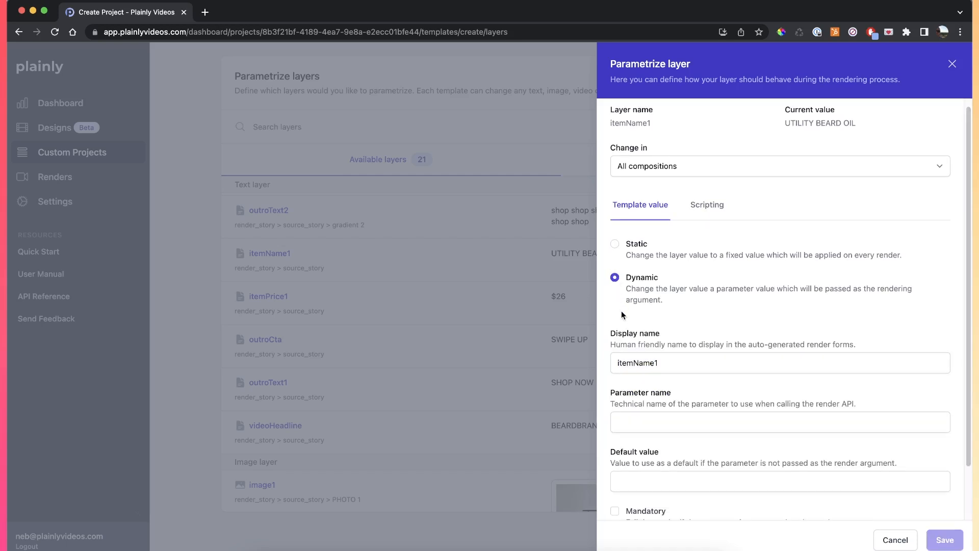
pyautogui.scroll(-3)
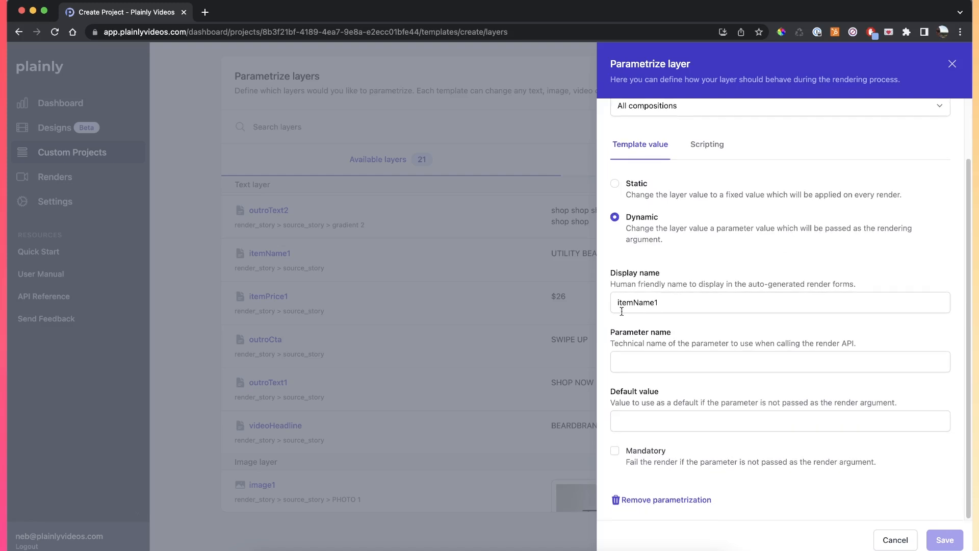
pyautogui.click(779, 361)
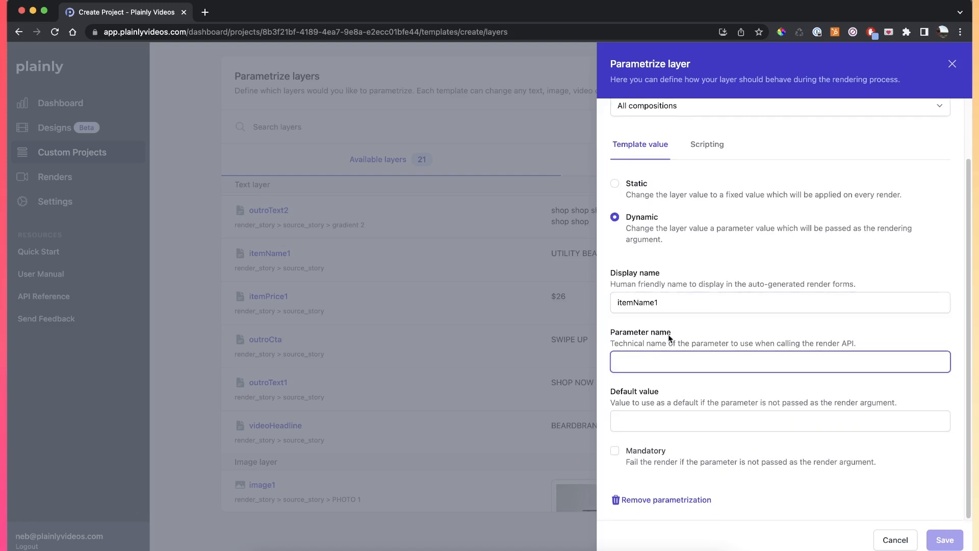
pyautogui.moveTo(657, 446)
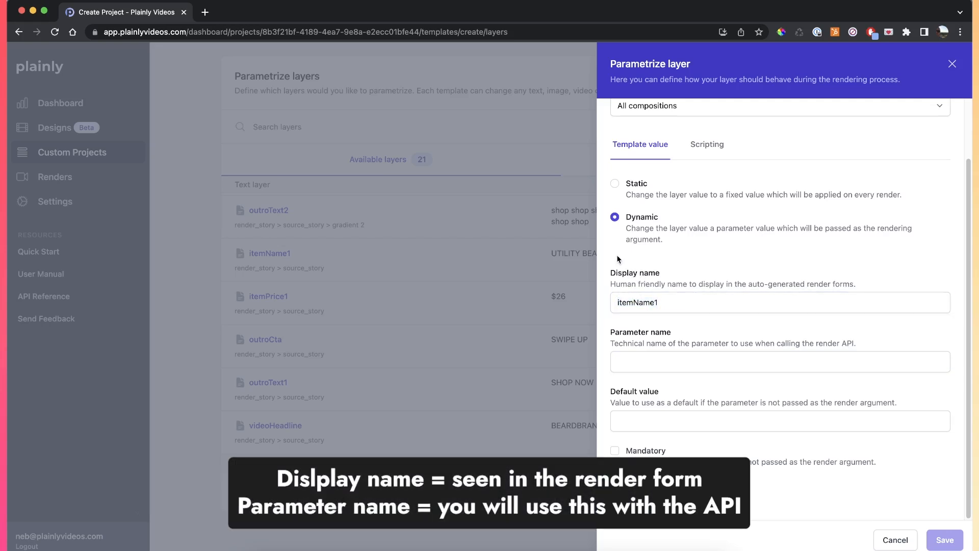
pyautogui.click(779, 303)
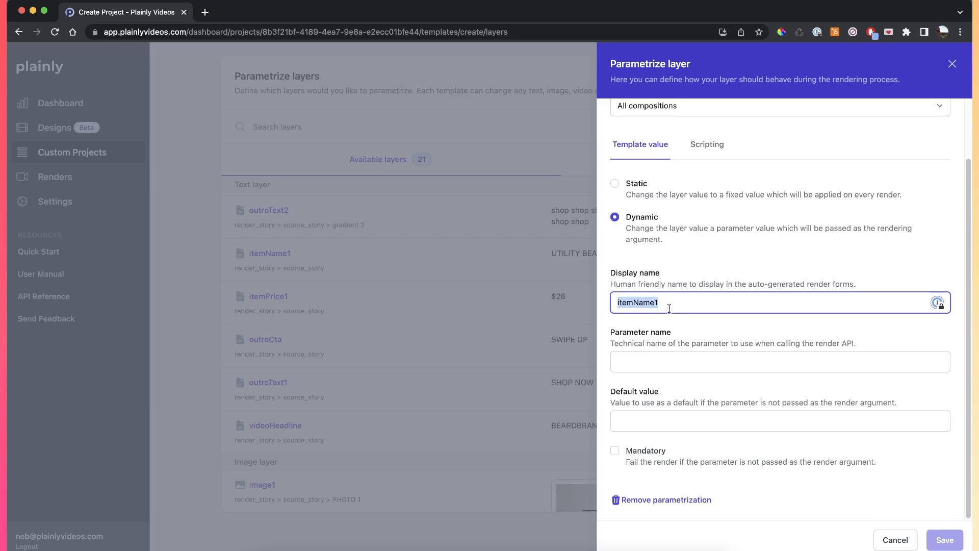
# Enter product_name as itemName1's display name, which also fills the parameter name
pyautogui.write('pro')
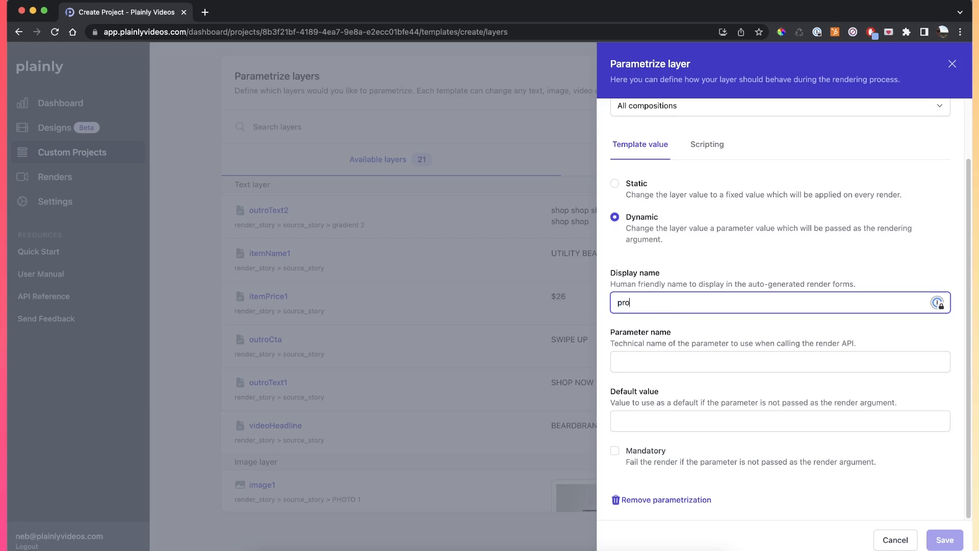
pyautogui.write('duct')
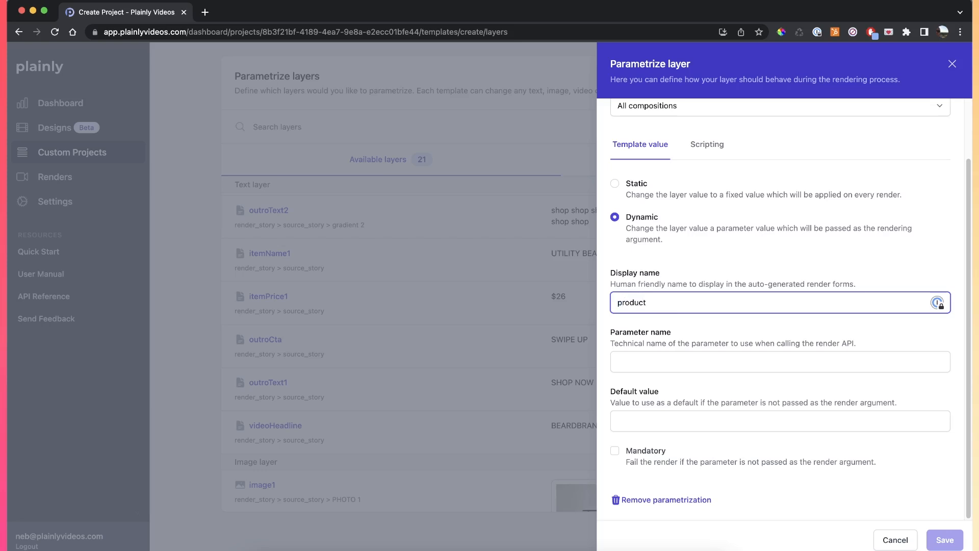
pyautogui.write('_name')
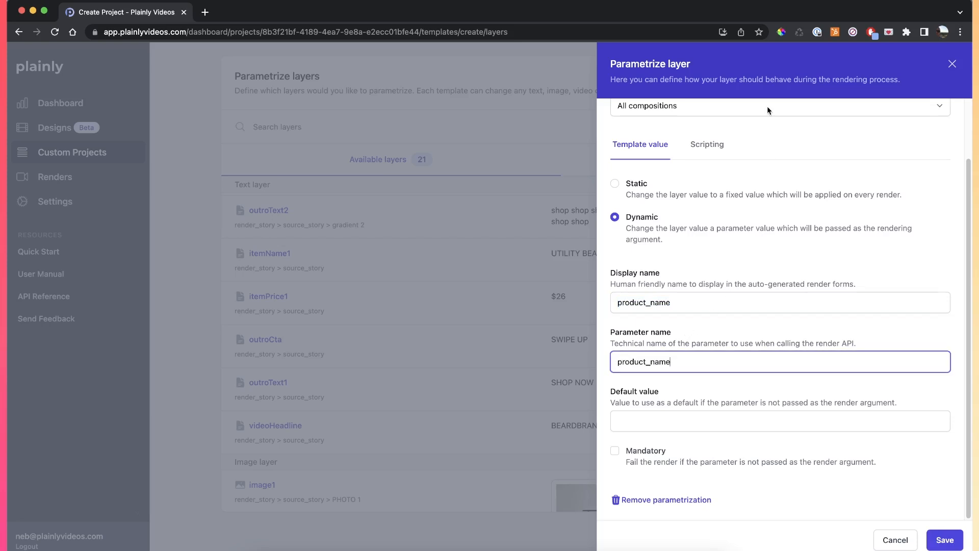
pyautogui.moveTo(707, 144)
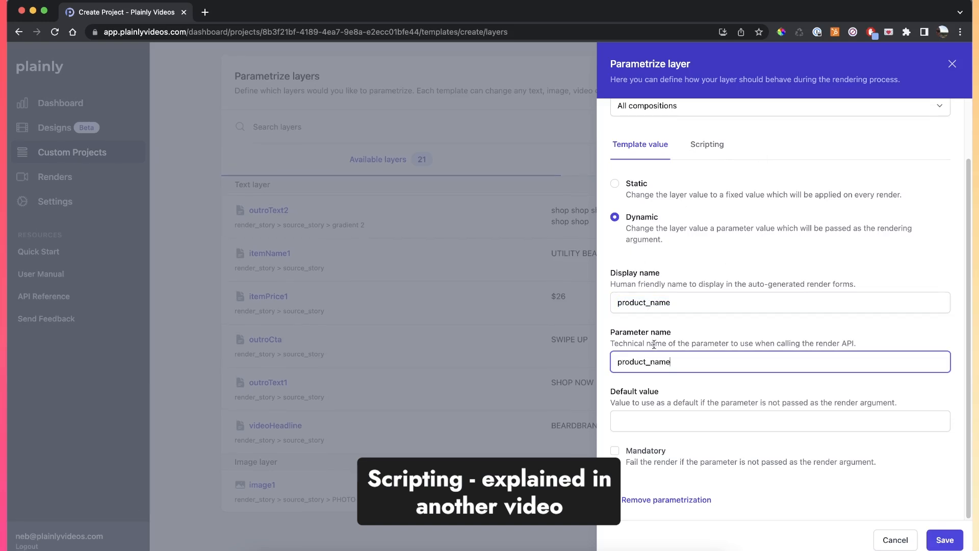
pyautogui.click(779, 303)
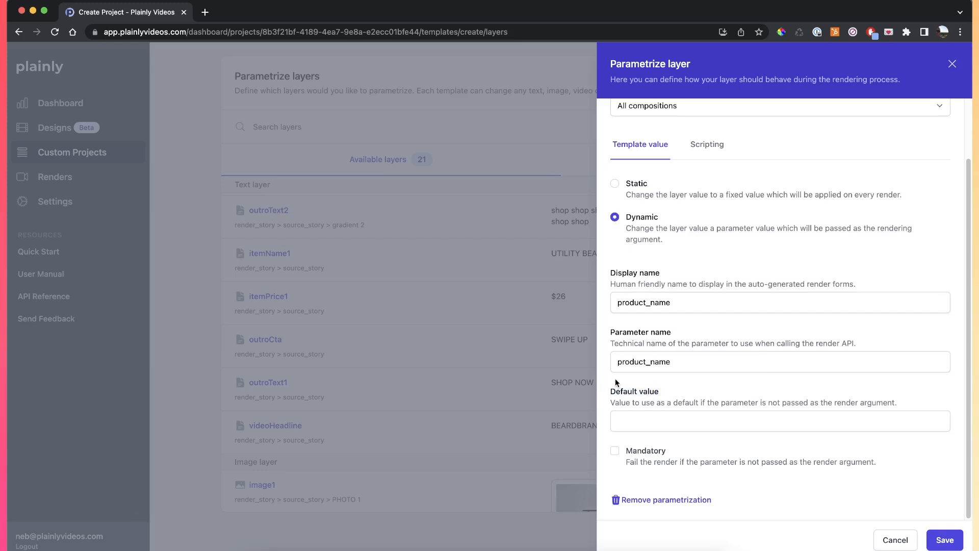
pyautogui.moveTo(615, 450)
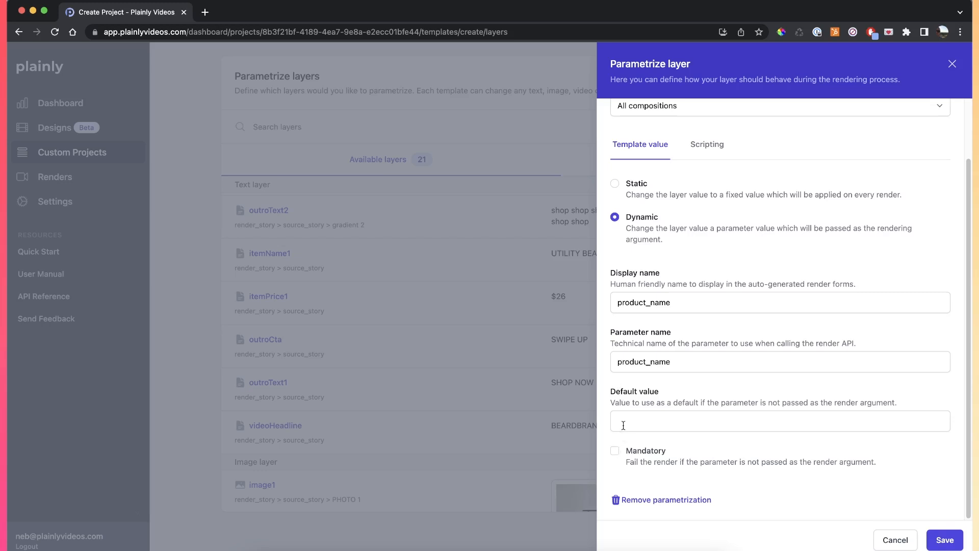
pyautogui.moveTo(694, 447)
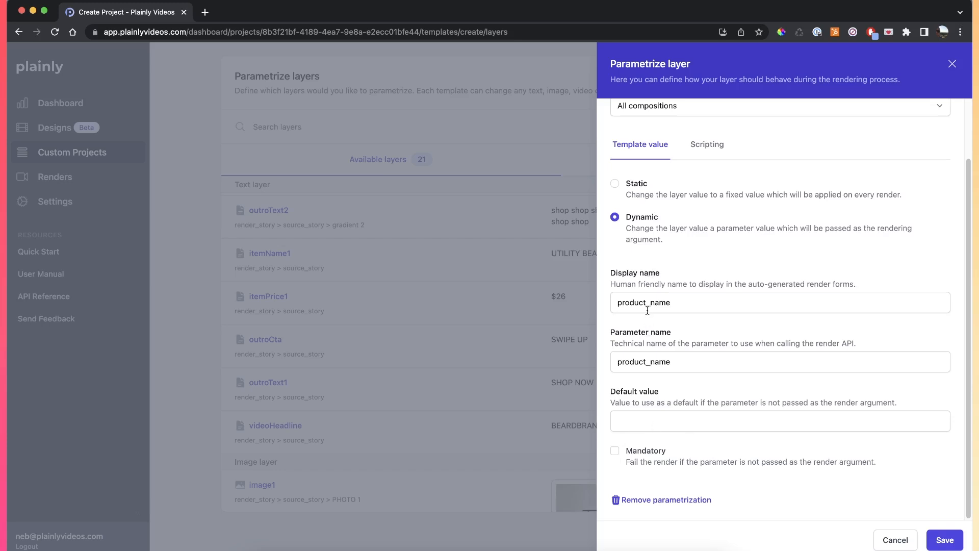
pyautogui.moveTo(832, 448)
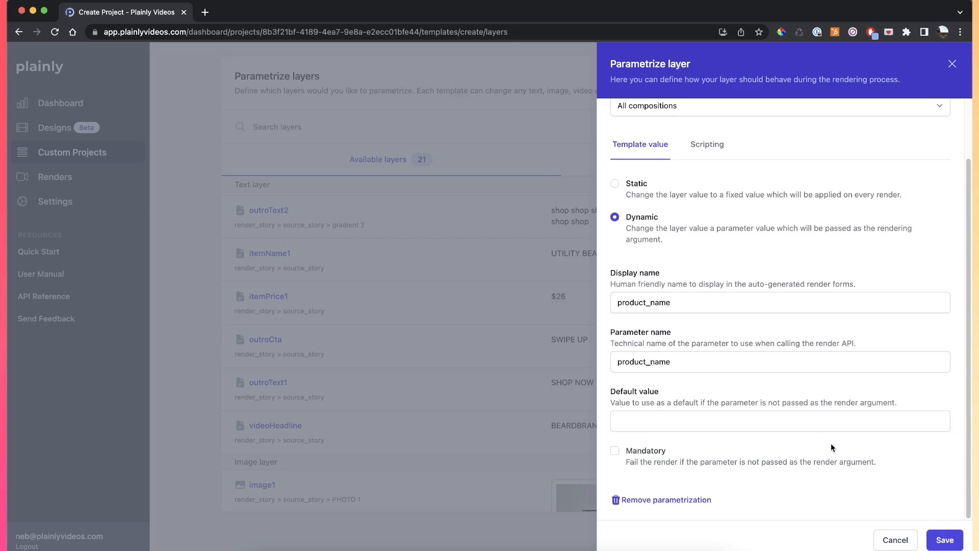
# Save the product_name parametrization and confirm it under Parametrized layers
pyautogui.click(943, 540)
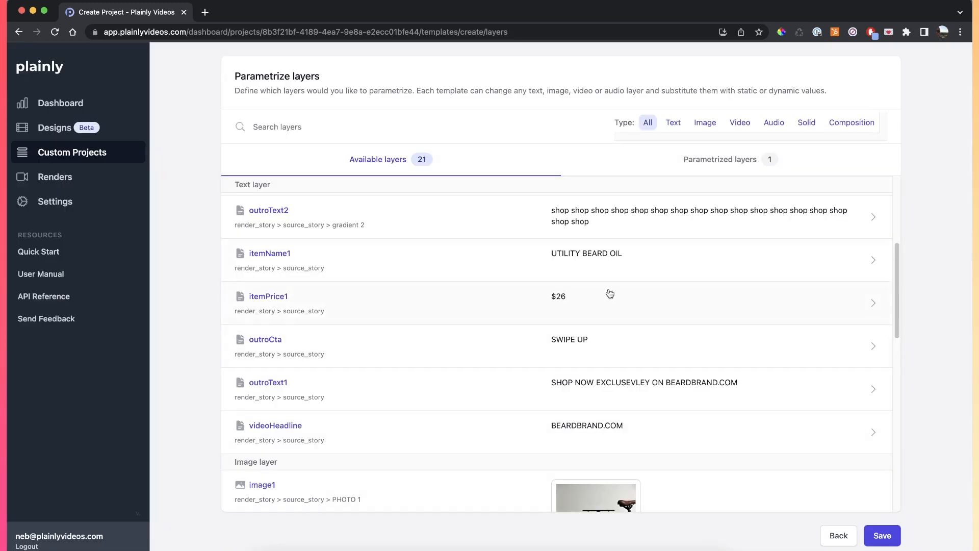
pyautogui.click(720, 159)
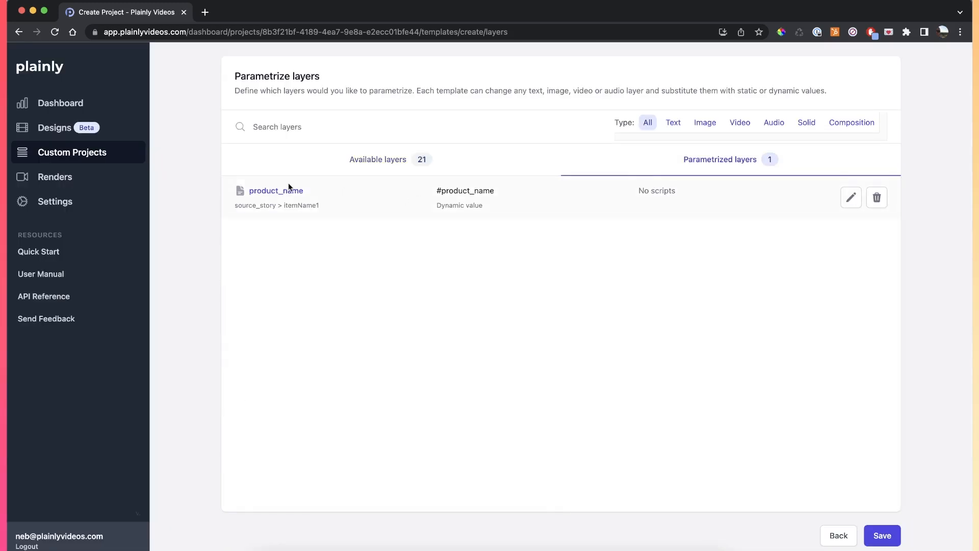
pyautogui.moveTo(440, 197)
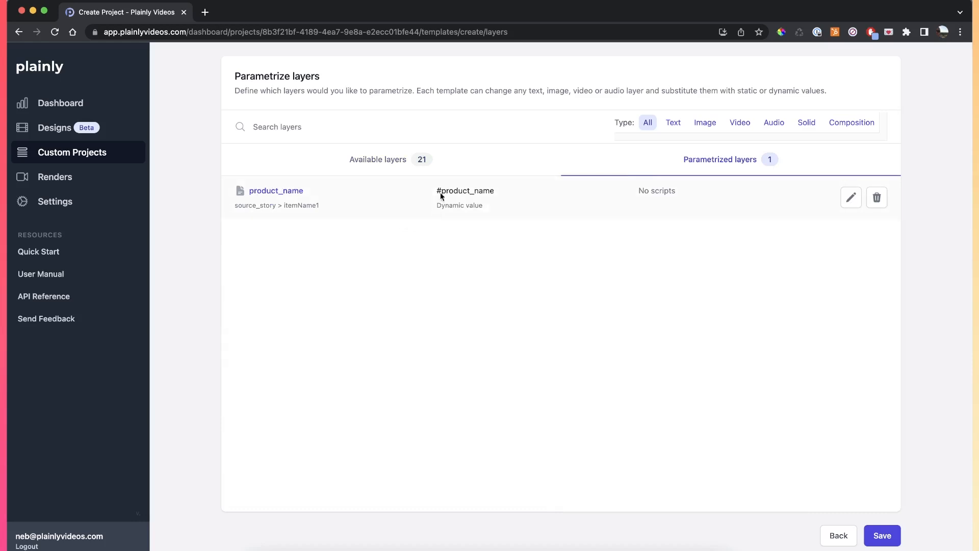
pyautogui.click(378, 160)
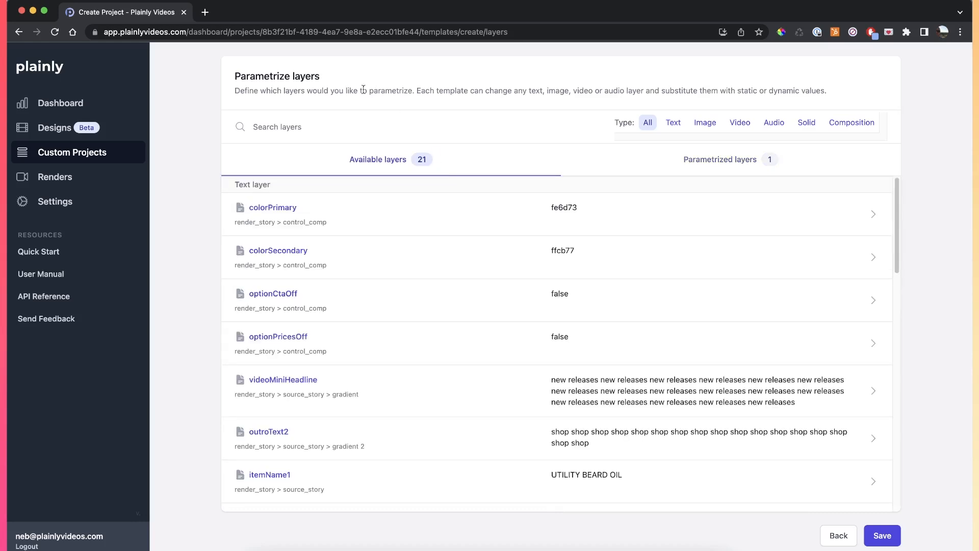
pyautogui.moveTo(451, 350)
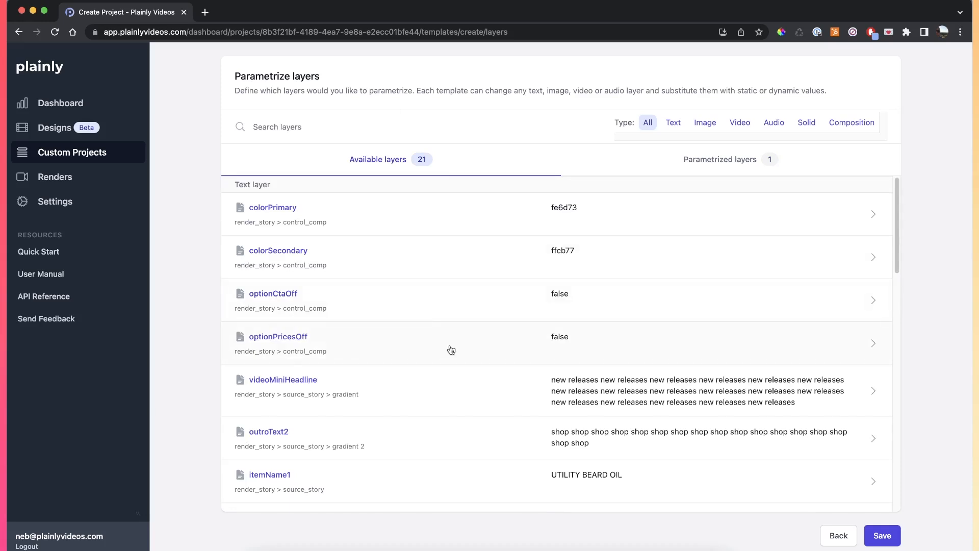
# Scroll the Available layers list down to image1 and open its parametrization settings
pyautogui.scroll(-3)
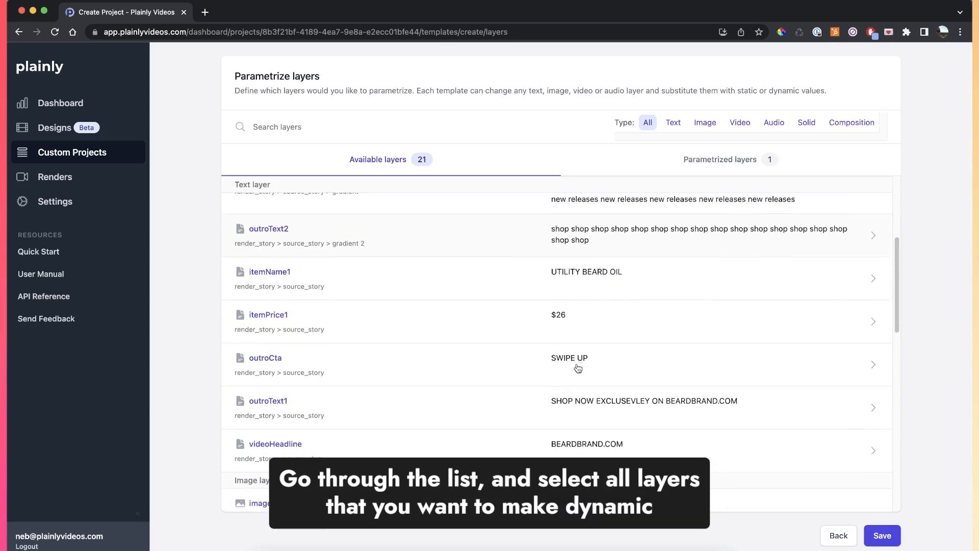
pyautogui.scroll(-3)
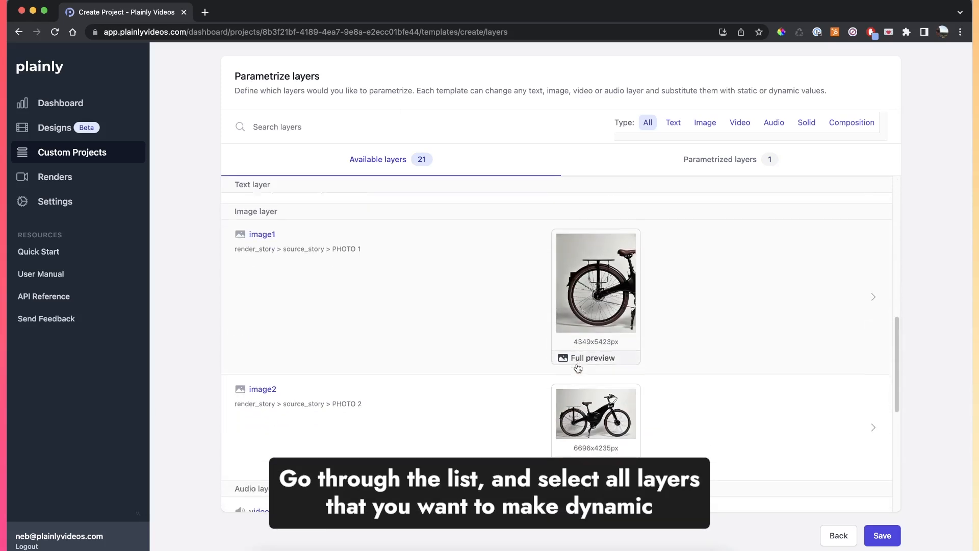
pyautogui.scroll(-3)
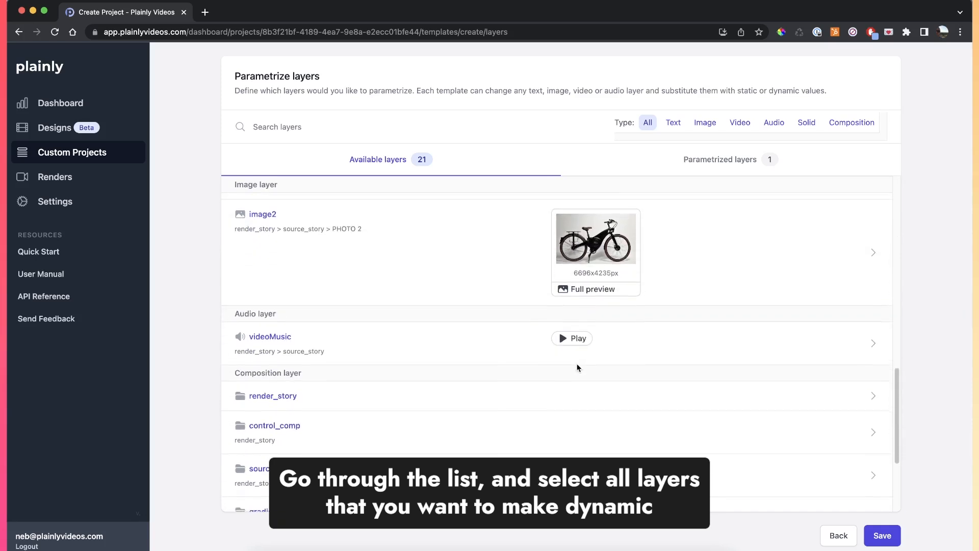
pyautogui.scroll(-3)
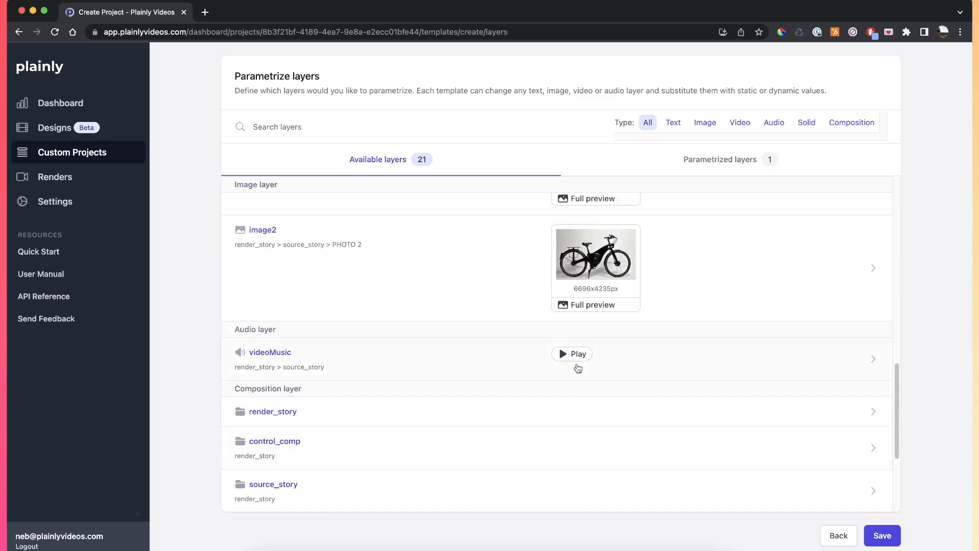
pyautogui.scroll(3)
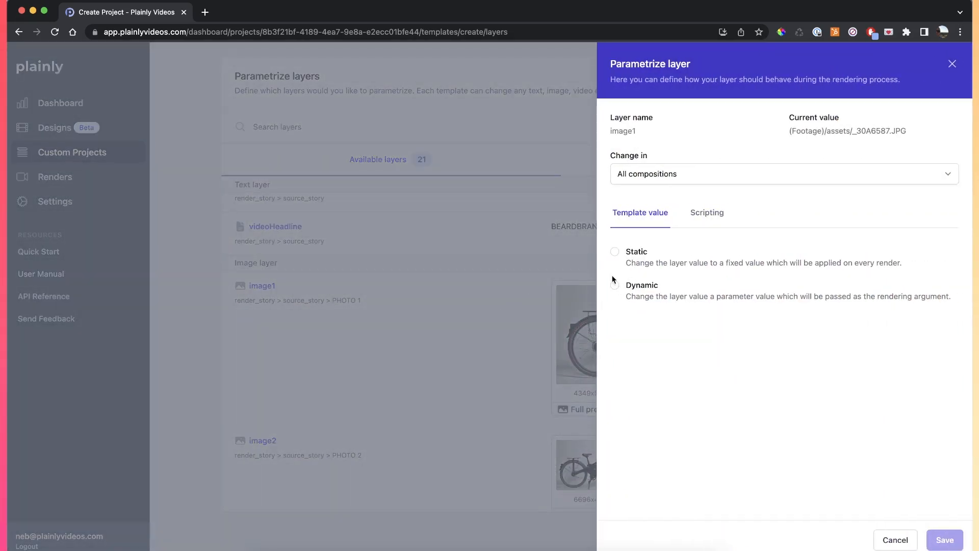
# Make image1 a dynamic parameter named image_1, review both layers, and save the template
pyautogui.click(615, 286)
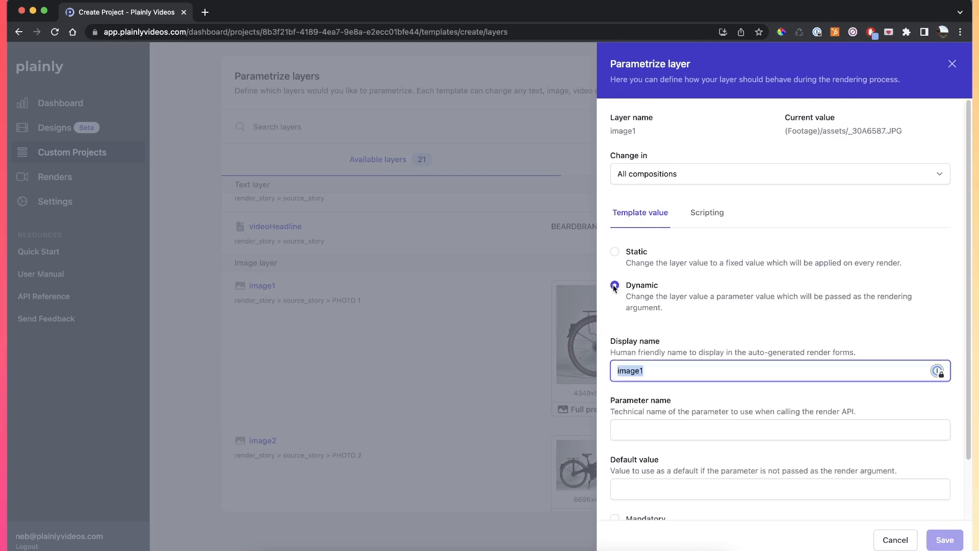
pyautogui.write('image_')
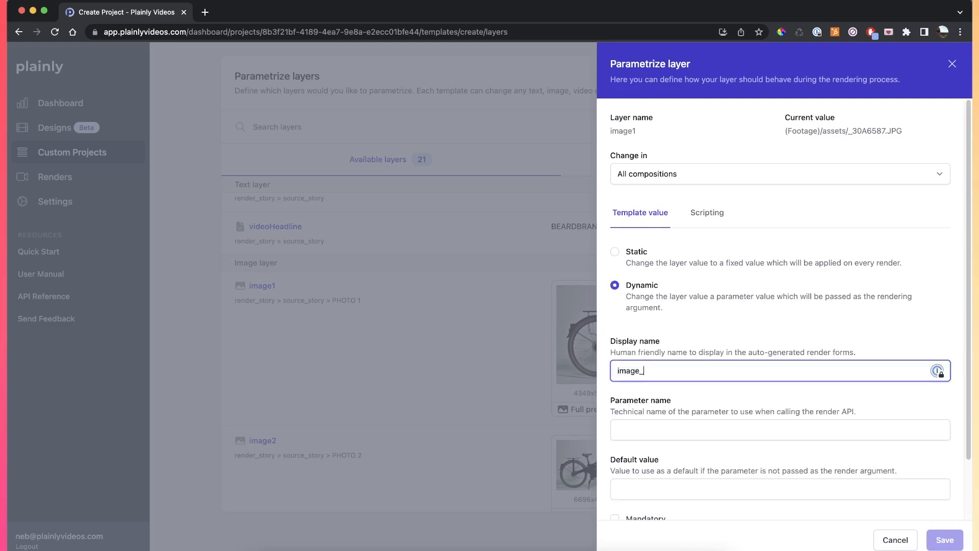
pyautogui.write('1')
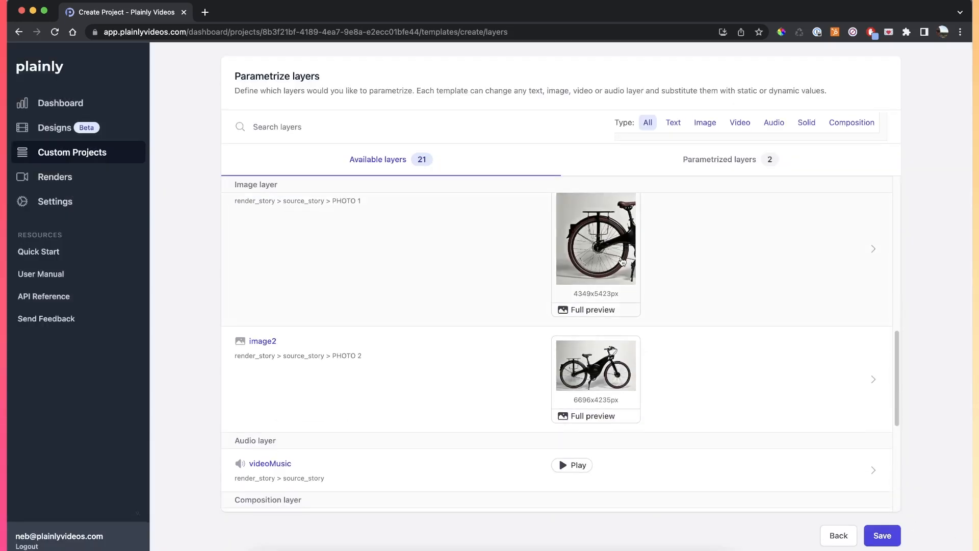
pyautogui.moveTo(704, 122)
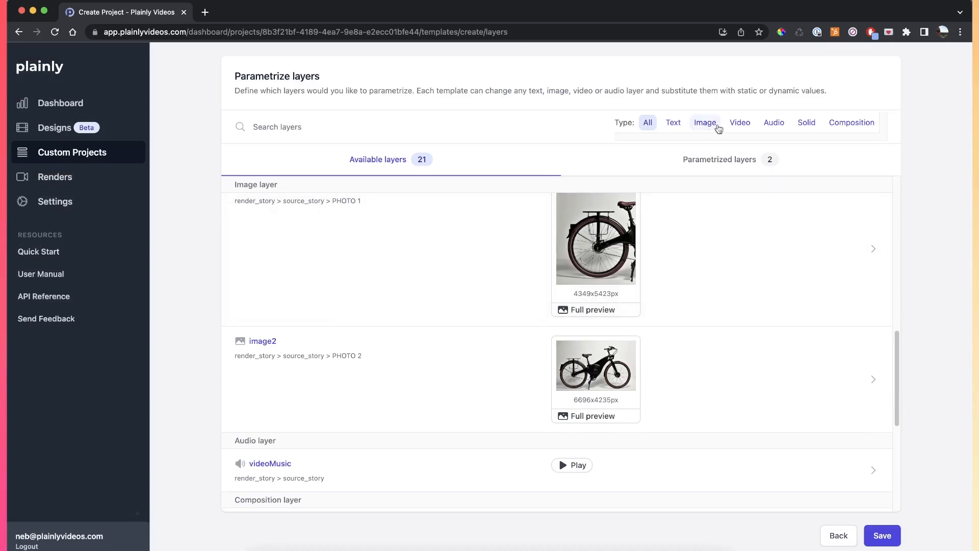
pyautogui.click(718, 159)
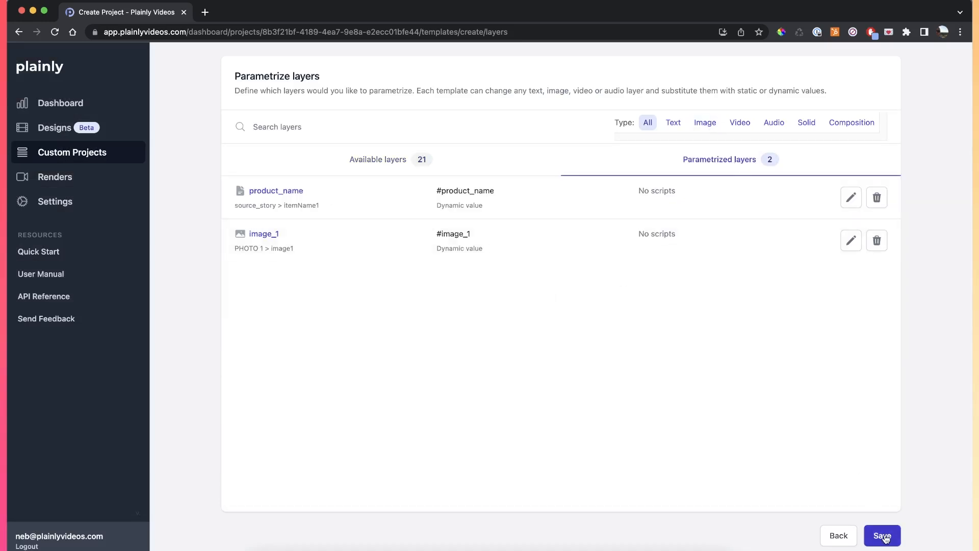
pyautogui.click(881, 535)
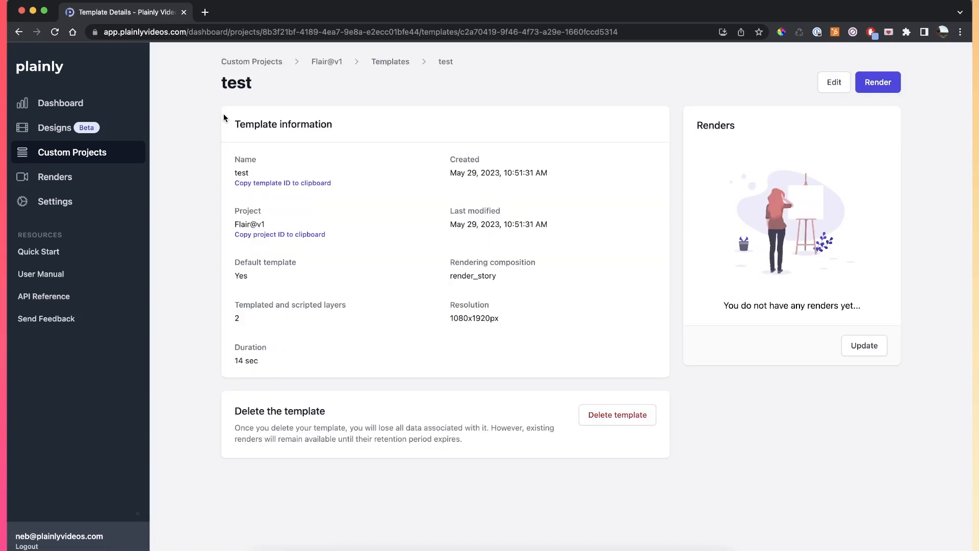